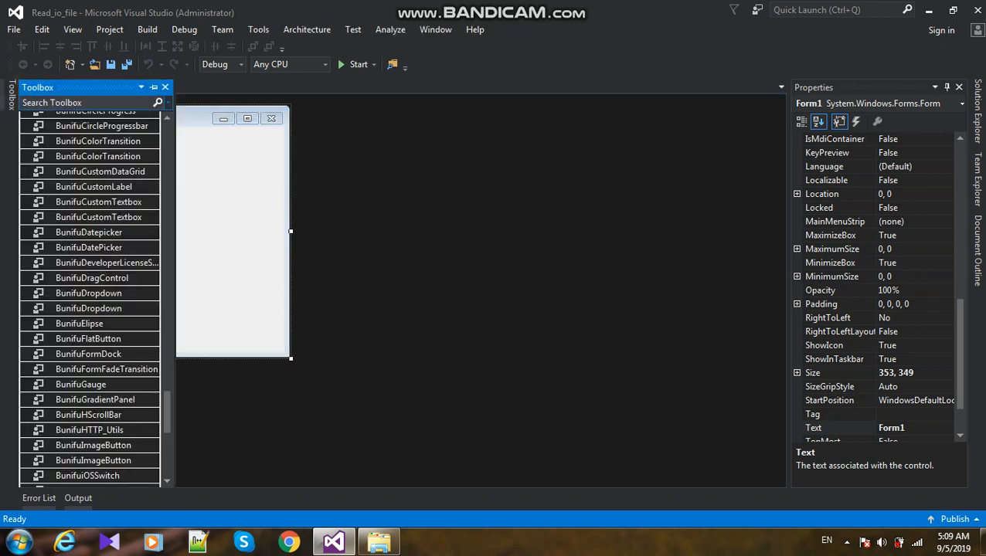
Step: Add a TextBox and a Button from the Toolbox onto Form1
{"action": "type", "text": "text"}
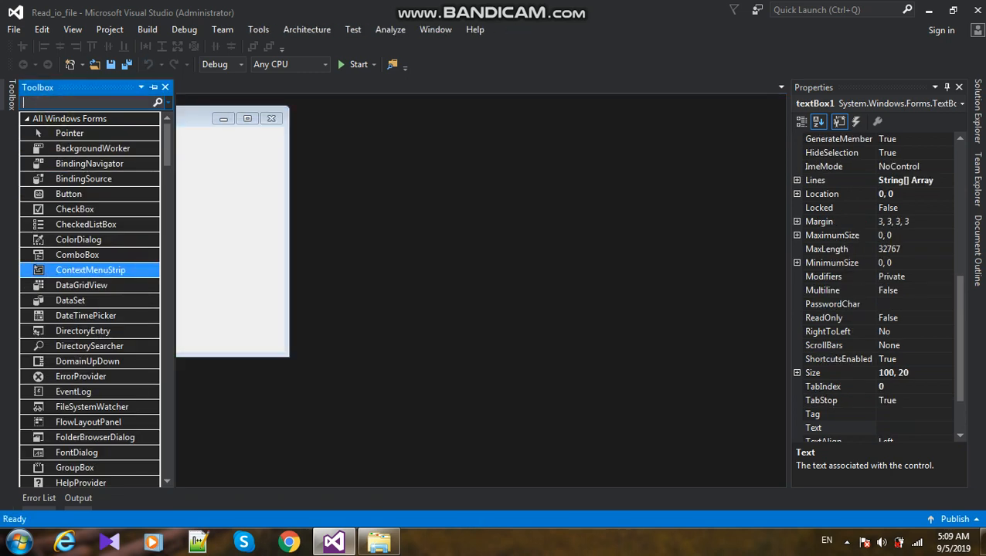
{"action": "type", "text": "bu"}
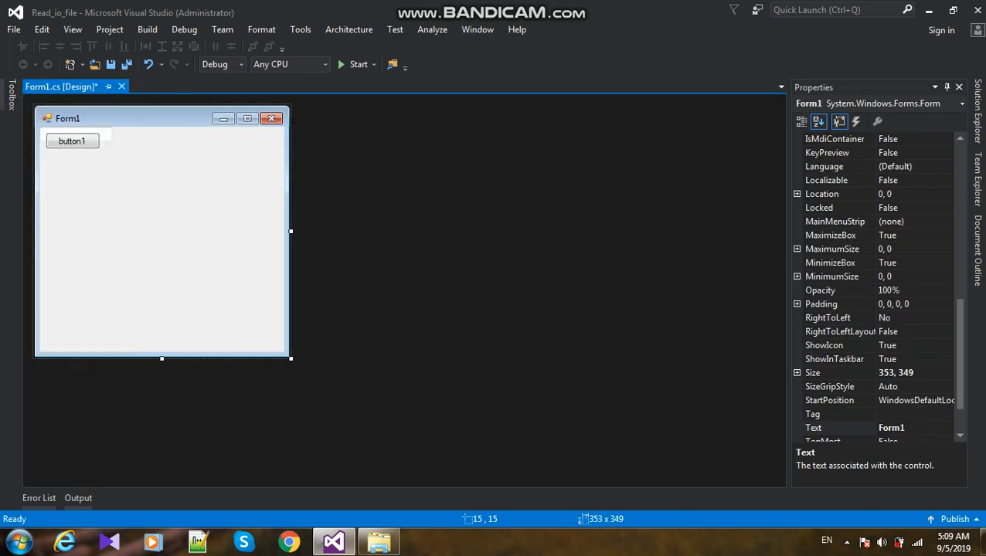
{"action": "left_click_drag", "start_coordinate": [73, 140], "coordinate": [150, 299]}
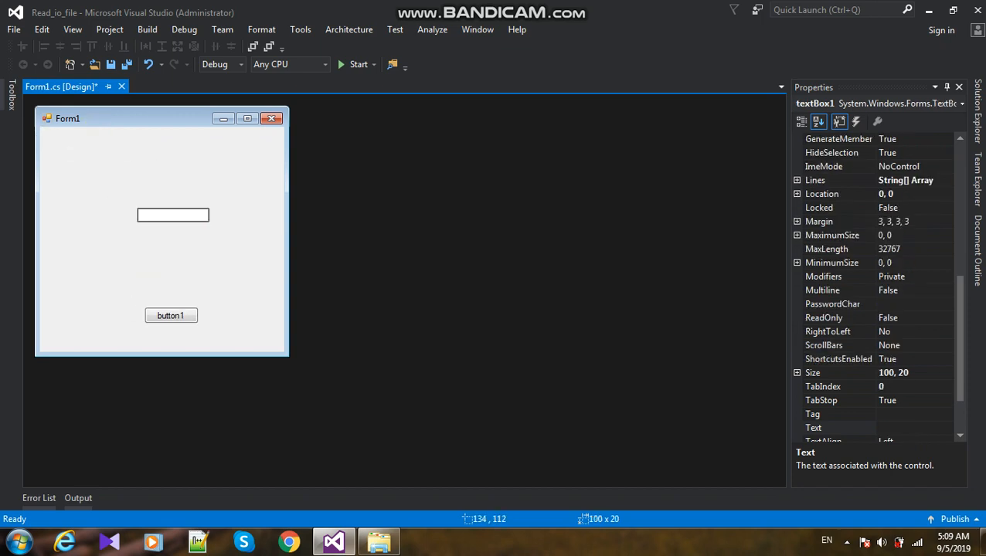
Step: Make the text box multi-line and stretch it across the top of Form1
{"action": "left_click", "coordinate": [202, 207]}
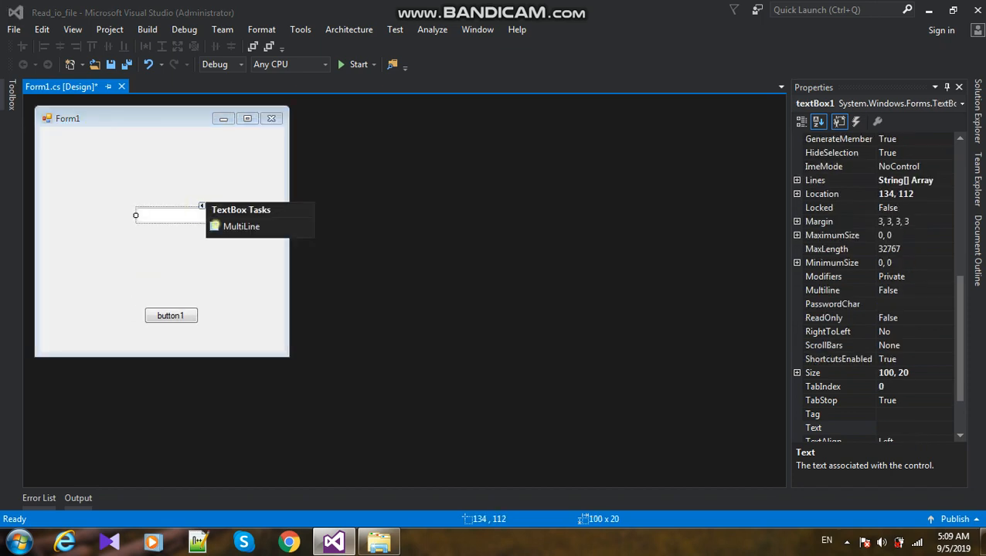
{"action": "left_click", "coordinate": [215, 226]}
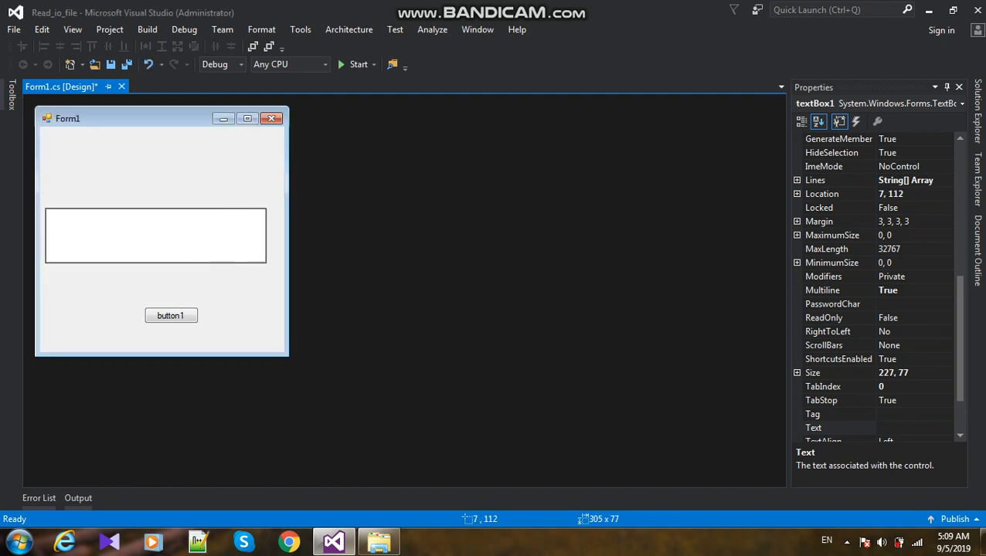
{"action": "left_click_drag", "start_coordinate": [265, 235], "coordinate": [281, 235]}
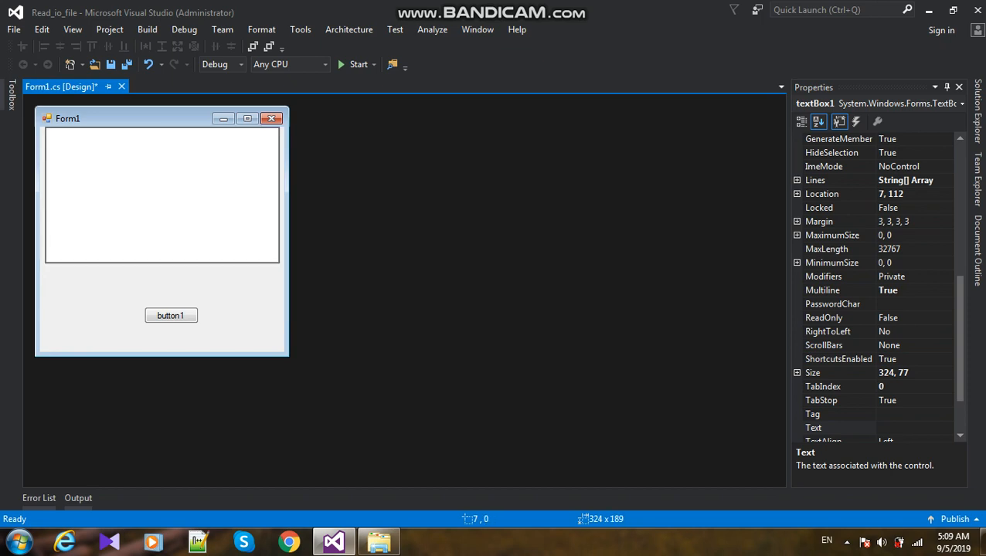
{"action": "left_click", "coordinate": [170, 315]}
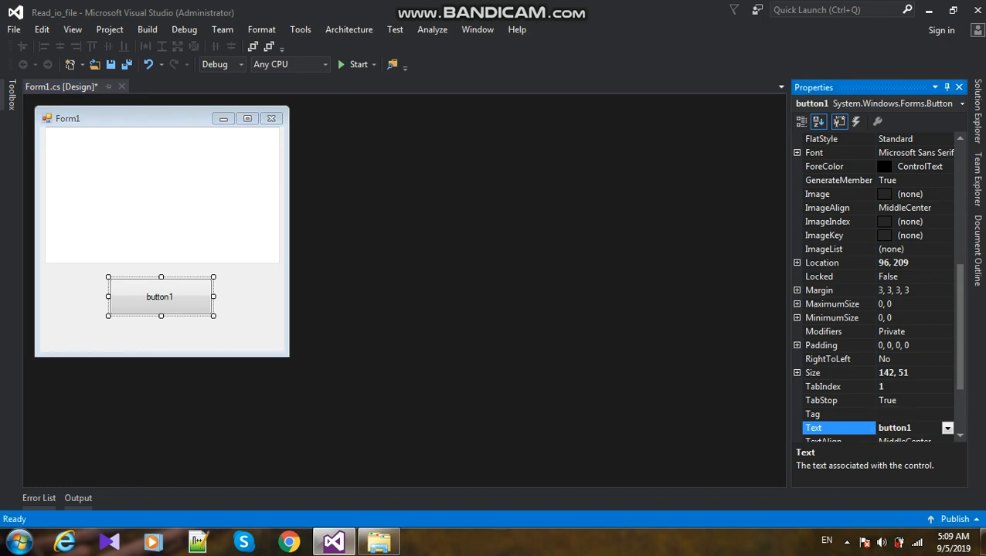
Step: Set button1's Text property to 'Read Txt File' and select the button
{"action": "type", "text": "Re"}
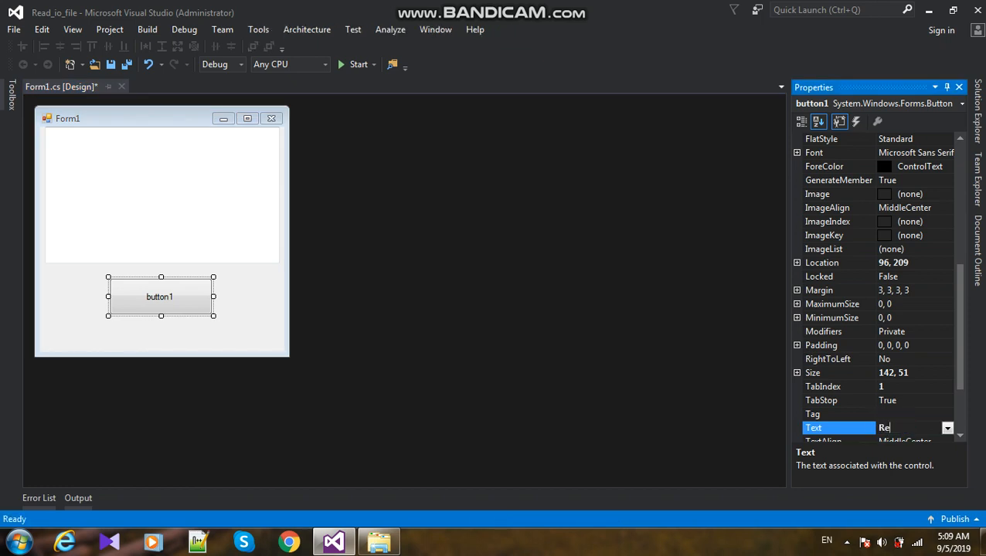
{"action": "type", "text": "ad Tx"}
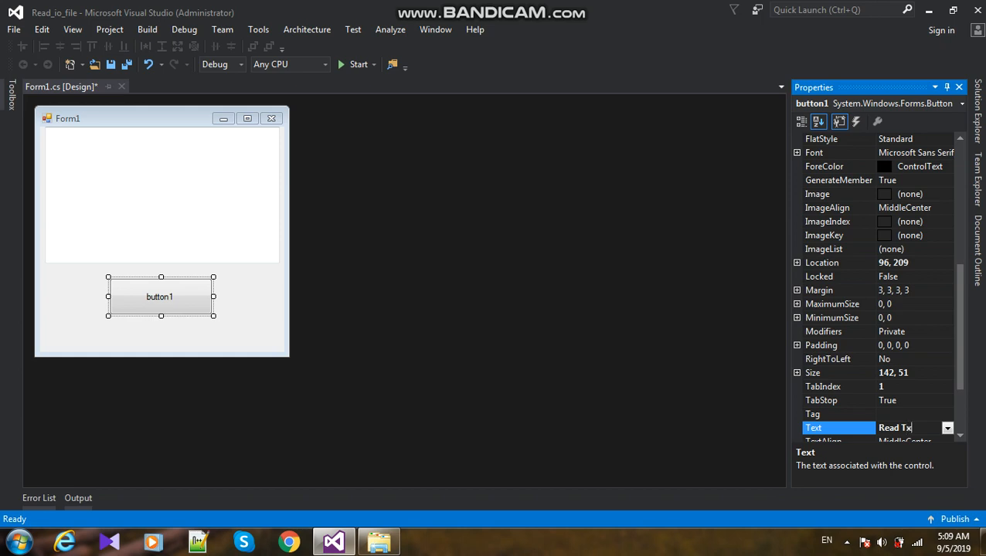
{"action": "type", "text": "t"}
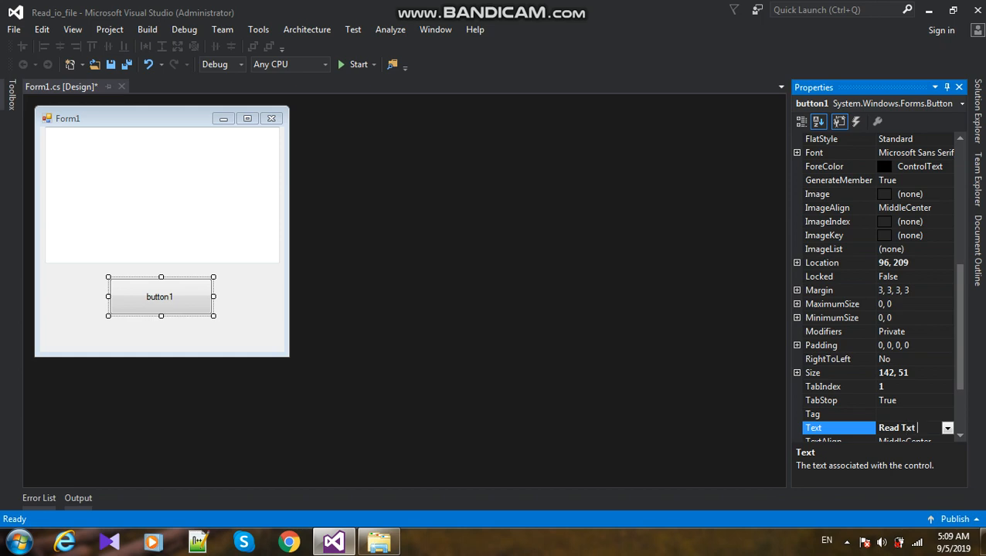
{"action": "type", "text": "Fi"}
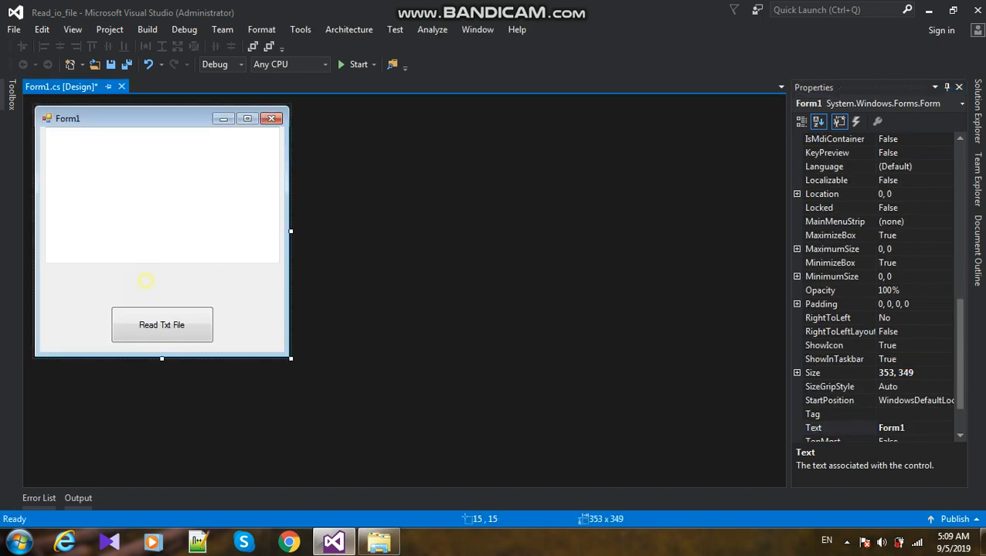
{"action": "left_click", "coordinate": [161, 325]}
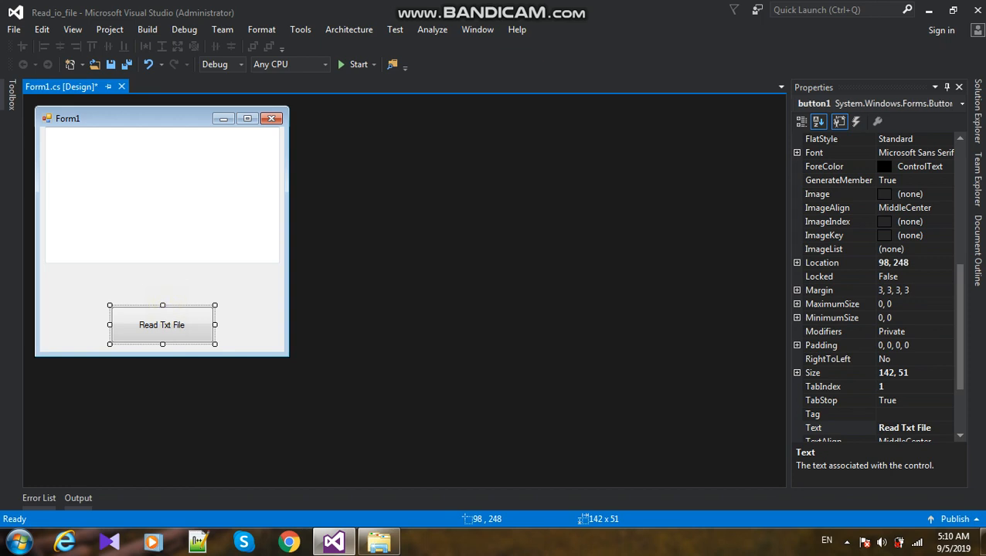
Step: Generate the button1_Click handler and add 'using System.IO;' to Form1.cs
{"action": "double_click", "coordinate": [161, 325]}
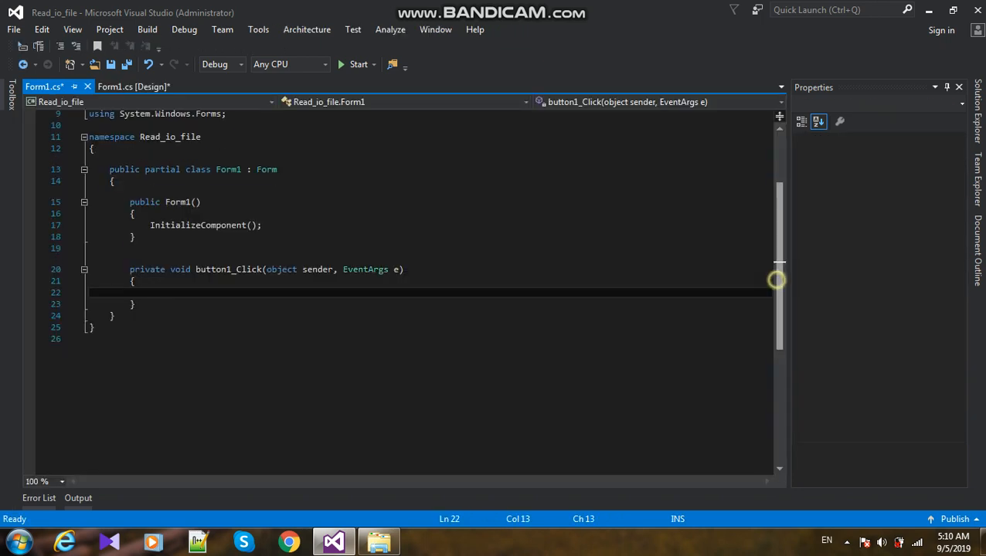
{"action": "scroll", "scroll_direction": "up", "scroll_amount": 3}
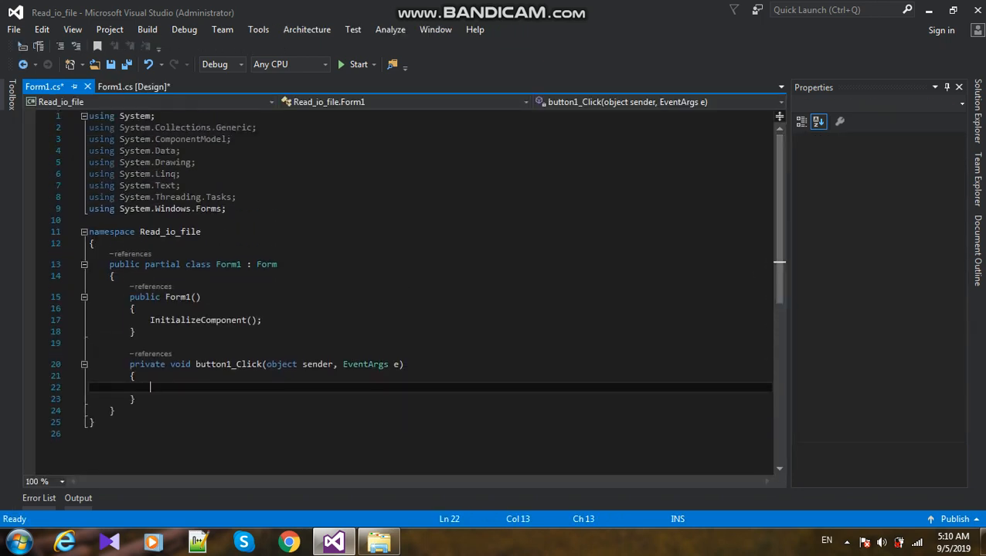
{"action": "key", "text": "enter"}
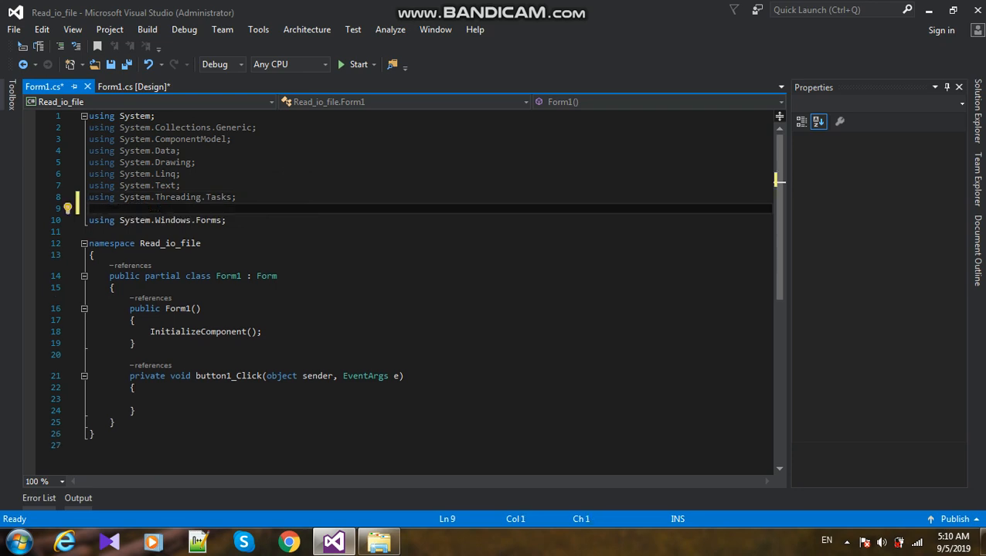
{"action": "type", "text": "using"}
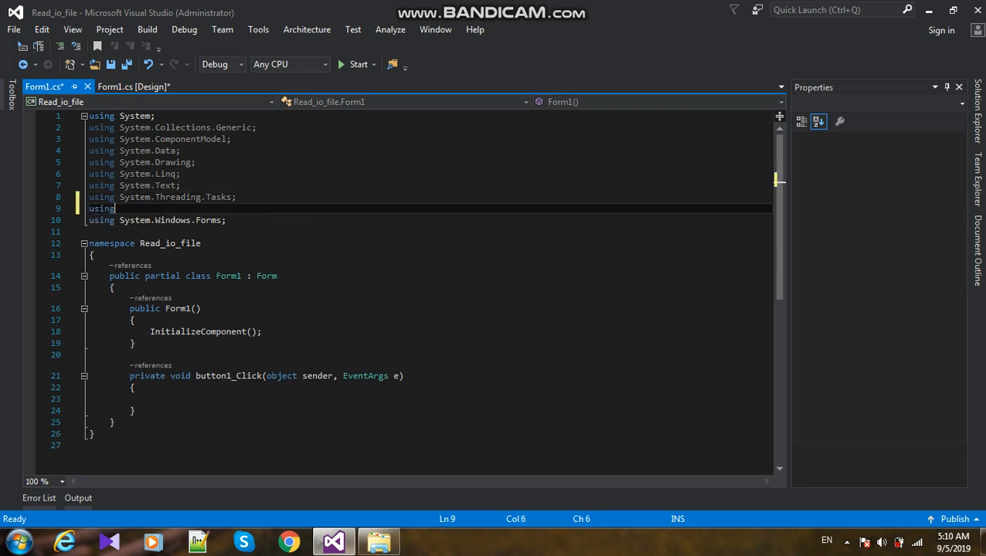
{"action": "type", "text": "_System"}
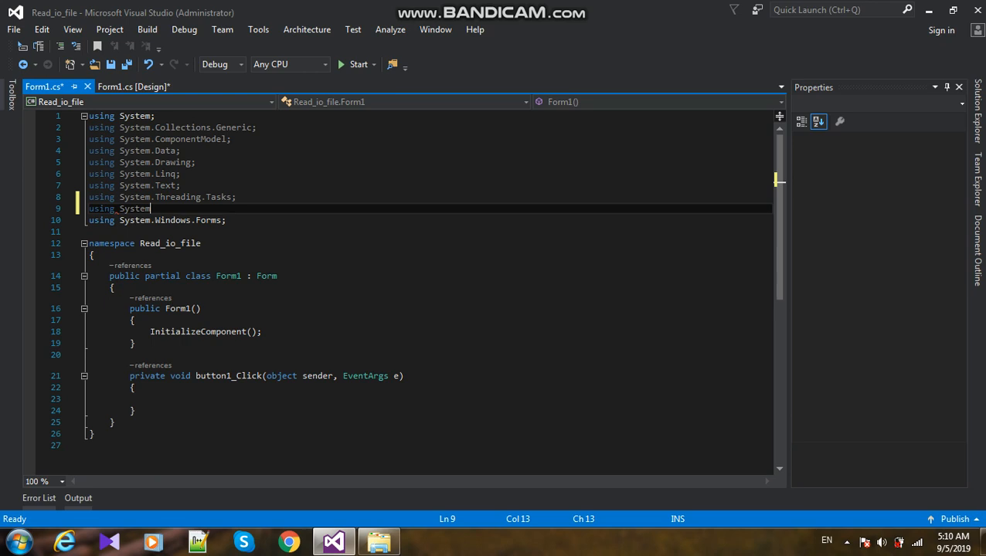
{"action": "type", "text": "io"}
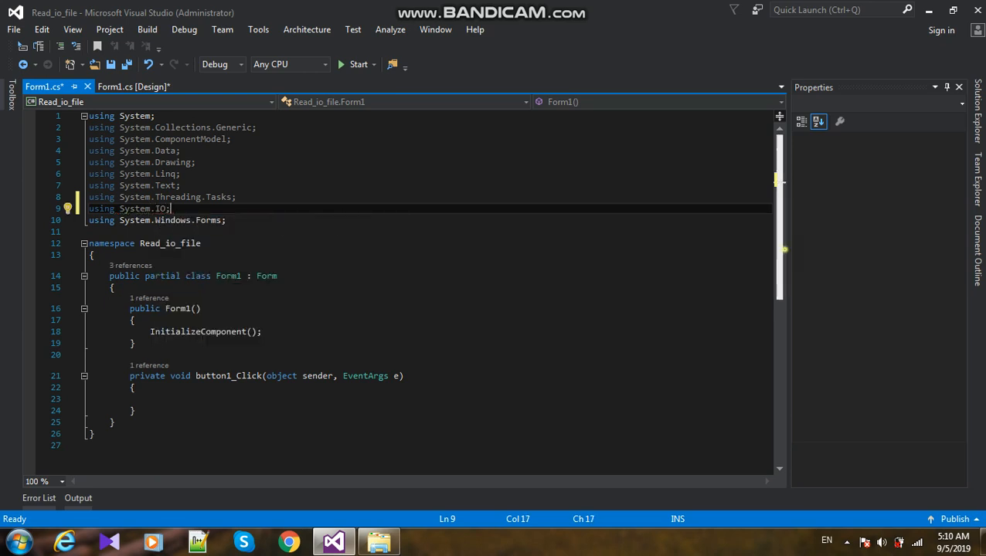
{"action": "left_click", "coordinate": [133, 87]}
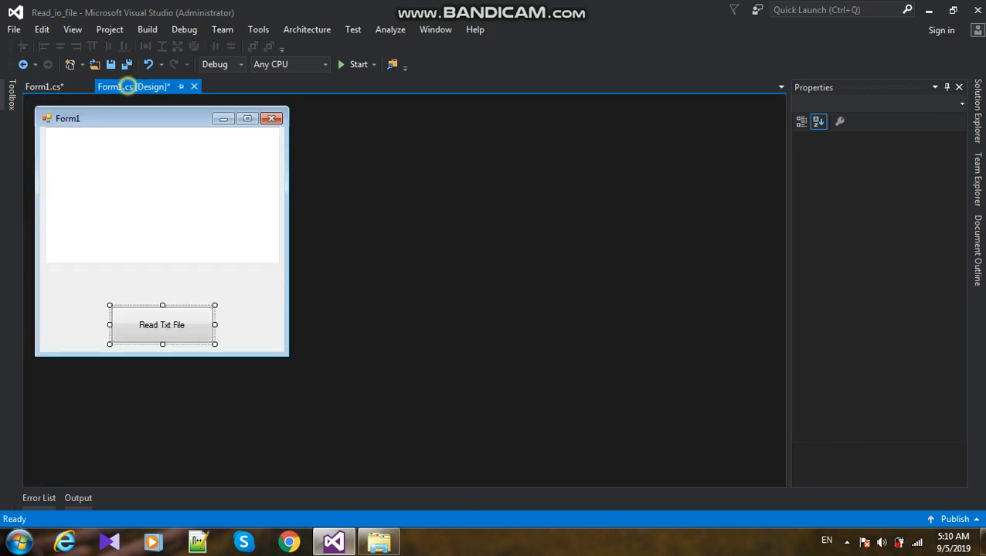
Step: Declare StreamReader read_file = new StreamReader(@"") inside button1_Click
{"action": "double_click", "coordinate": [161, 325]}
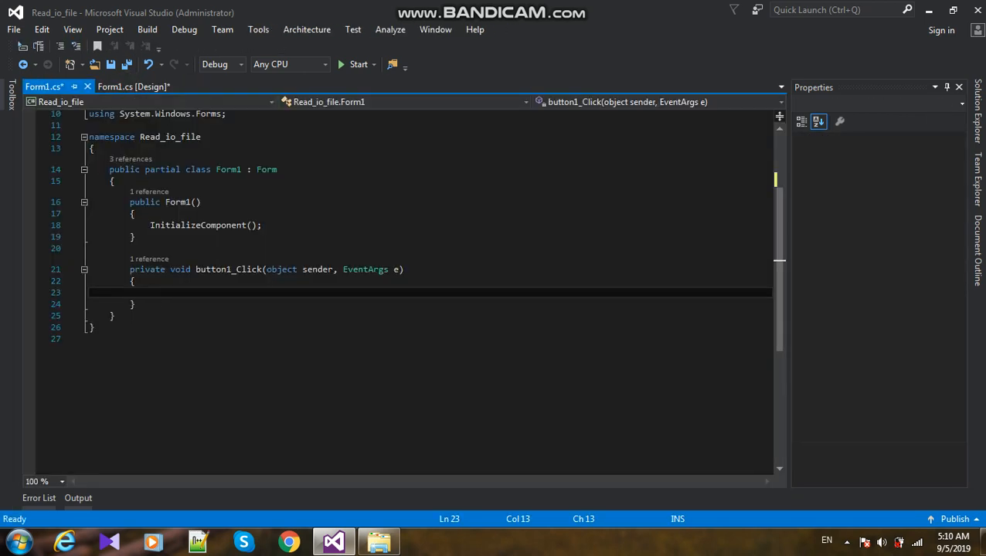
{"action": "type", "text": "stre"}
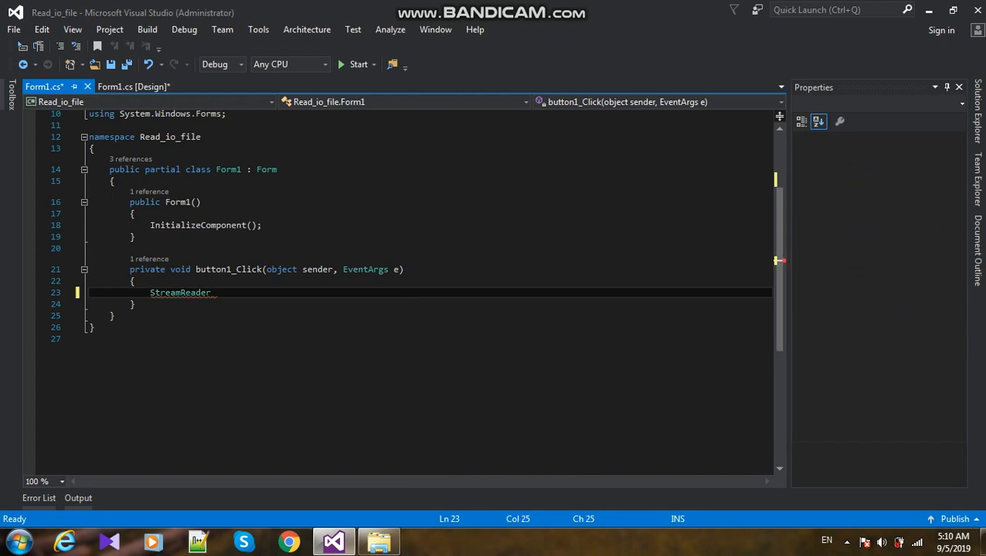
{"action": "type", "text": "rea"}
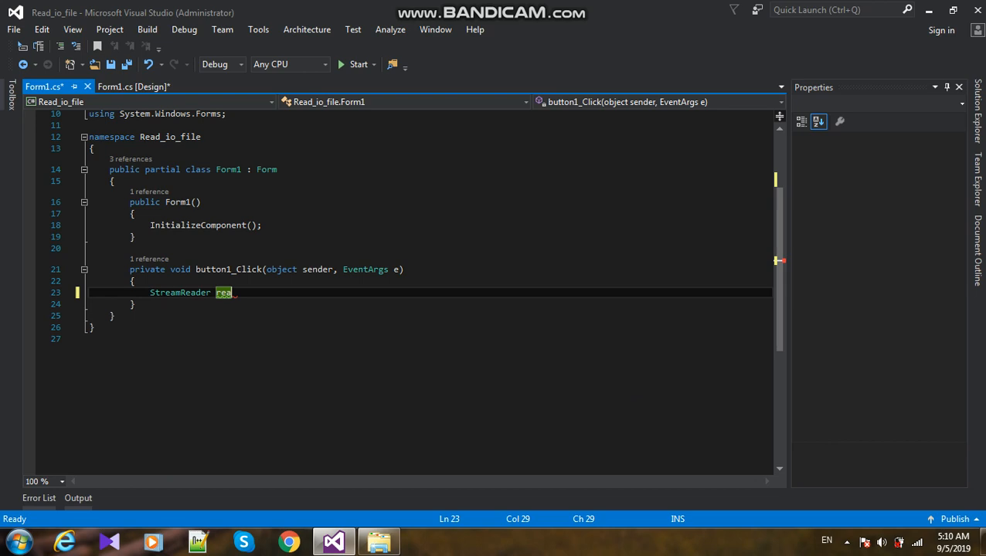
{"action": "type", "text": "d_file"}
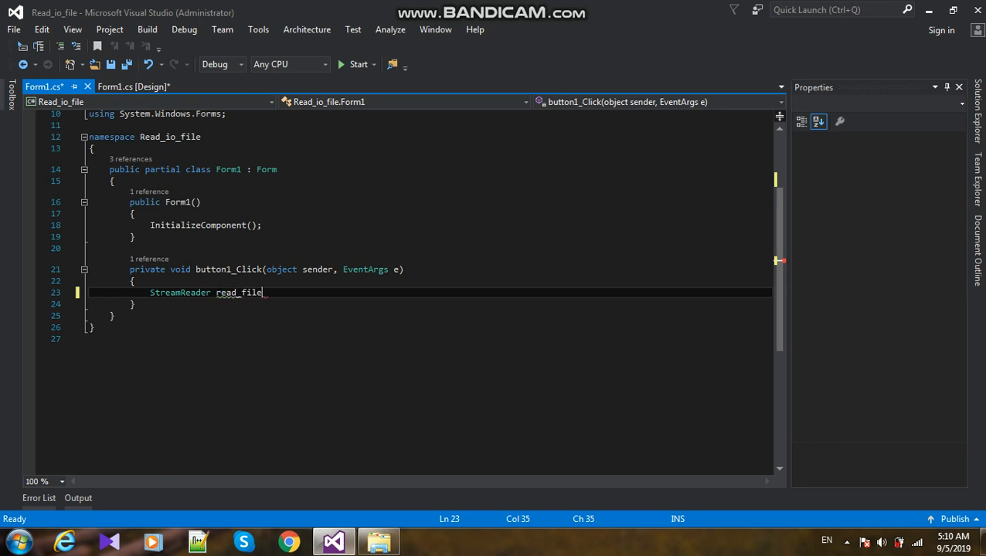
{"action": "type", "text": "=new StreamReader(@\""}
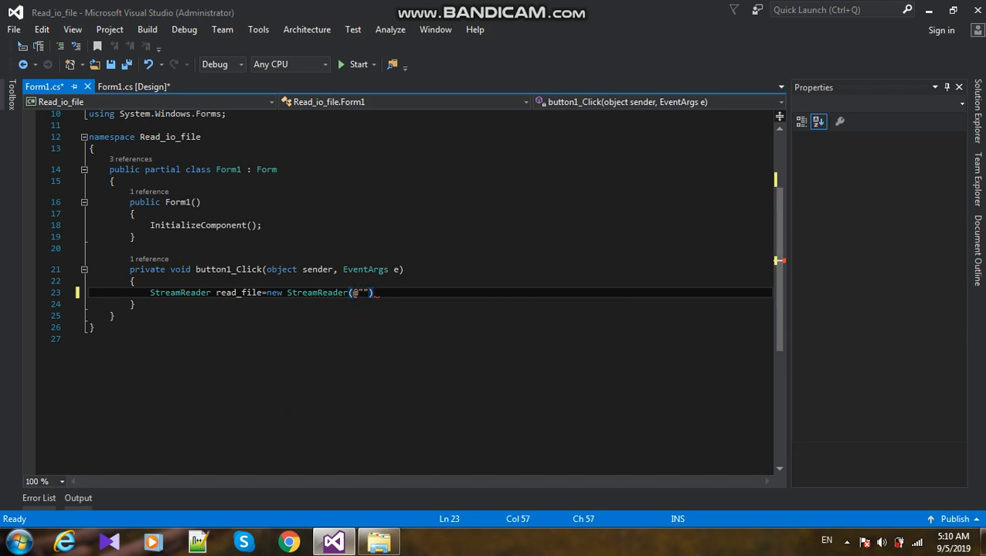
{"action": "left_click", "coordinate": [377, 541]}
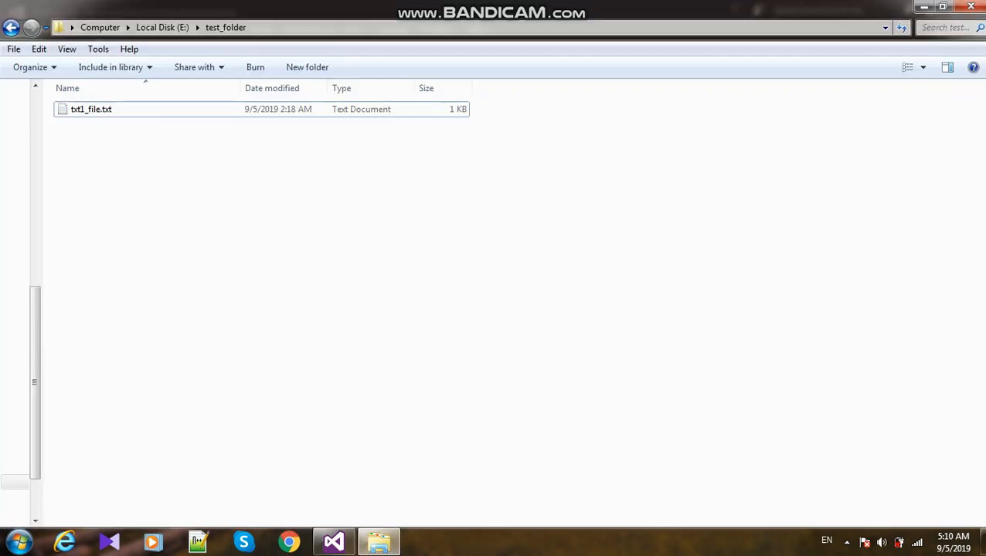
Step: Fill the StreamReader path with @"E:\test_folder/txt1_file.txt" copied from Explorer
{"action": "left_click", "coordinate": [92, 108]}
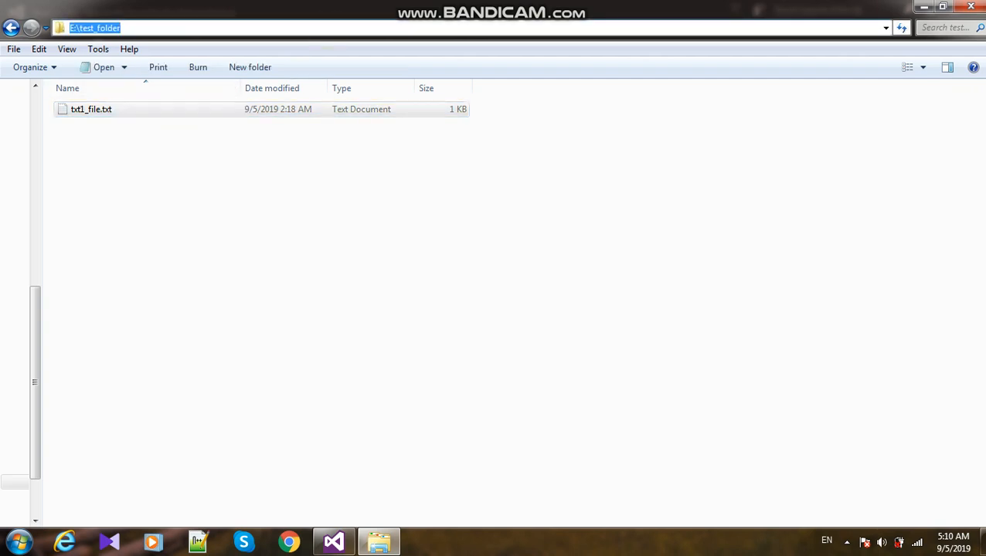
{"action": "left_click", "coordinate": [334, 541]}
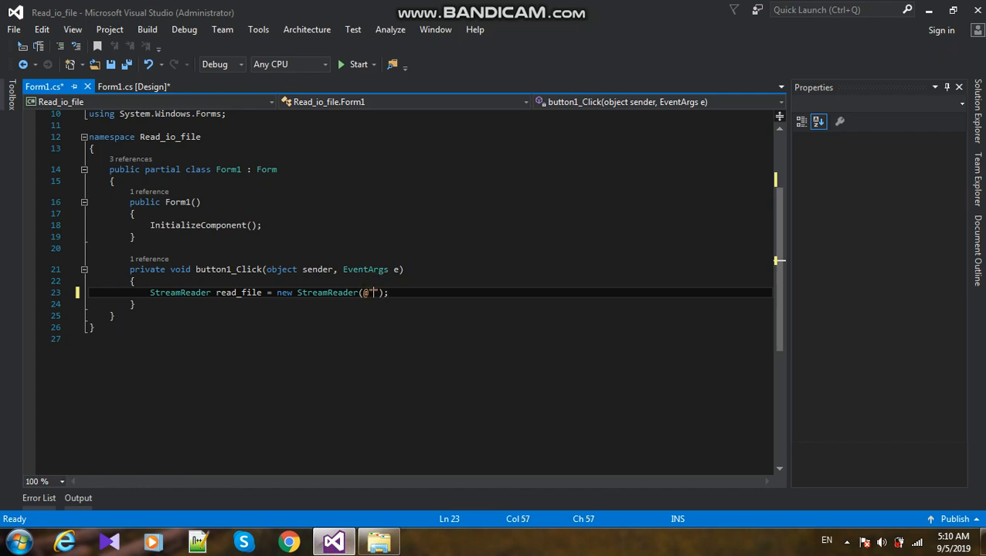
{"action": "type", "text": "E:\\test_folder/"}
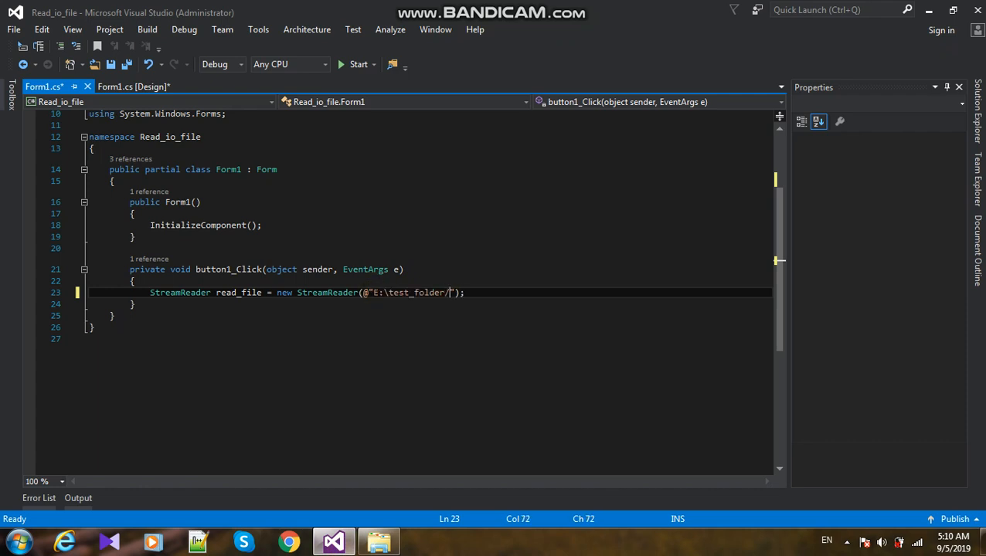
{"action": "left_click", "coordinate": [377, 541]}
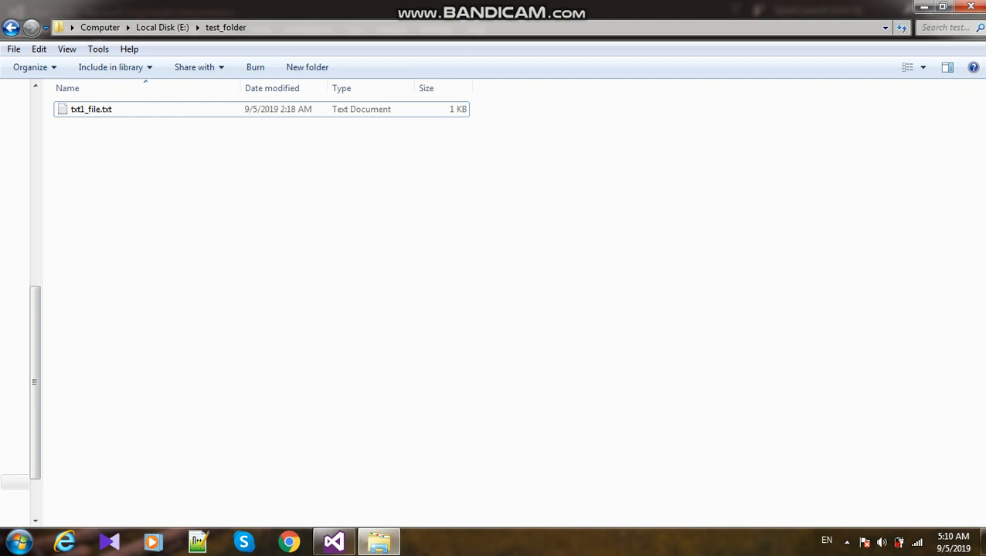
{"action": "left_click", "coordinate": [91, 108]}
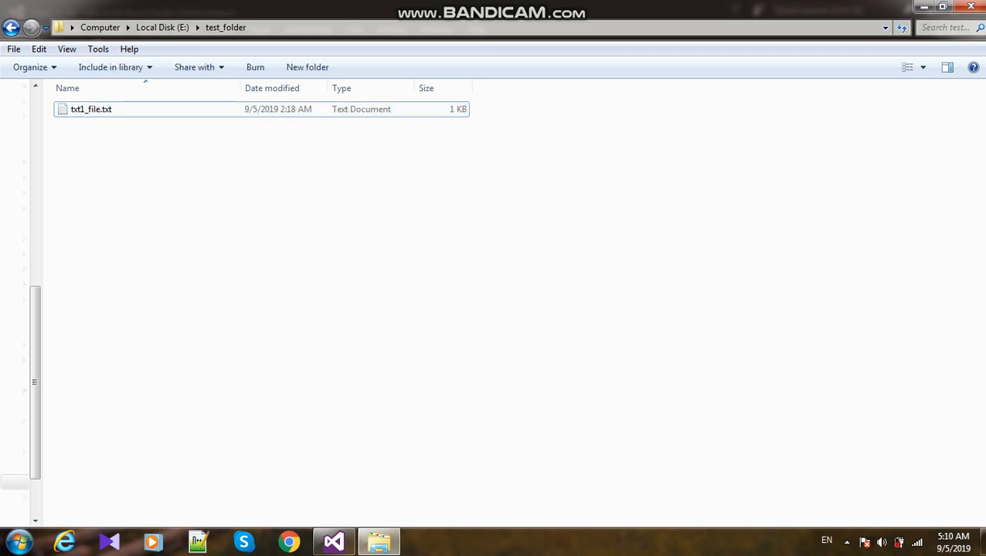
{"action": "left_click", "coordinate": [334, 541]}
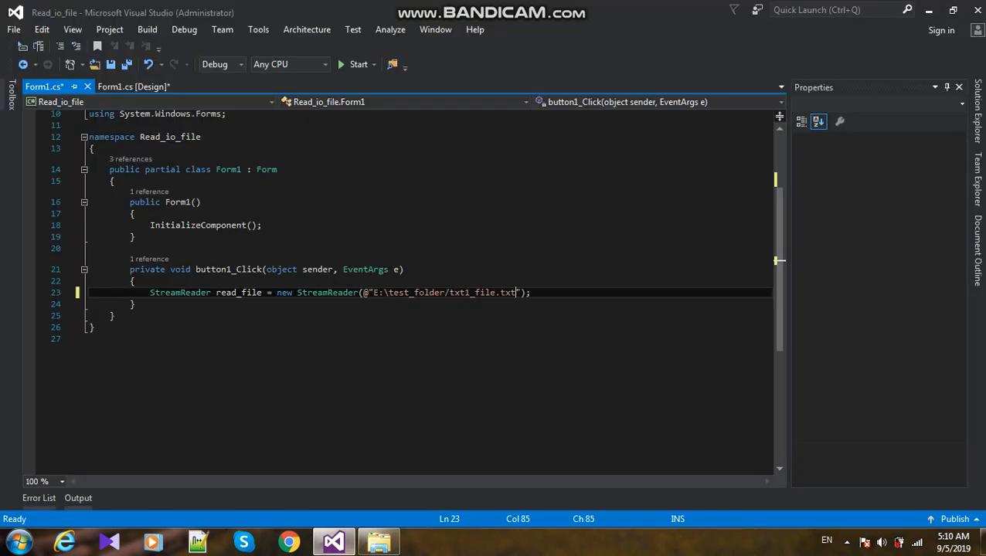
{"action": "left_click", "coordinate": [547, 294]}
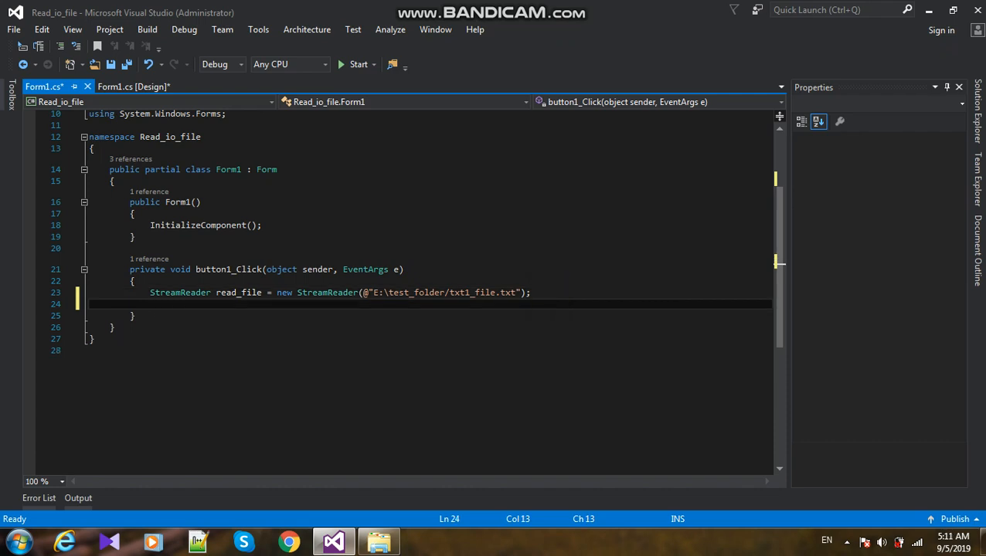
Step: Add string text; and text = read_file.ReadLine(); to the handler
{"action": "type", "text": "stre"}
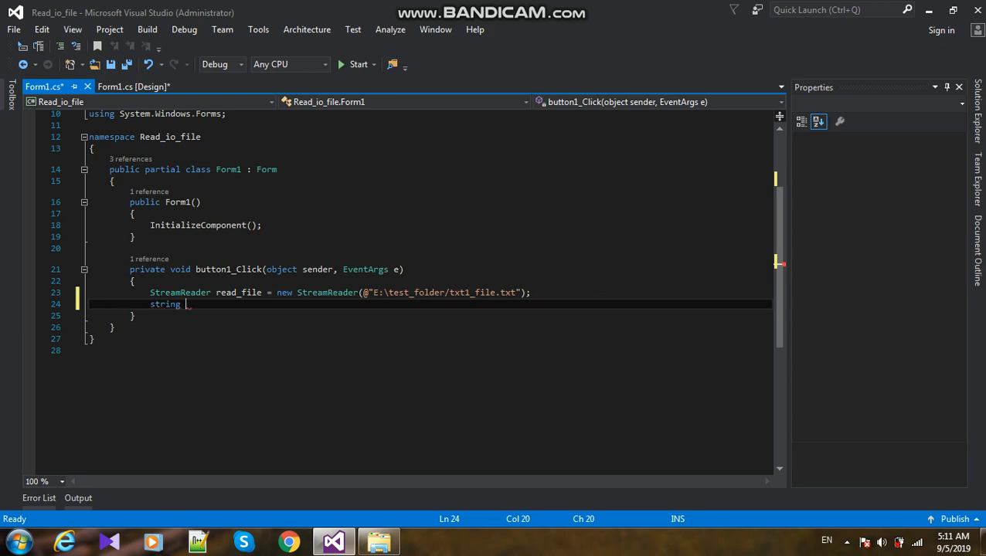
{"action": "type", "text": "text;"}
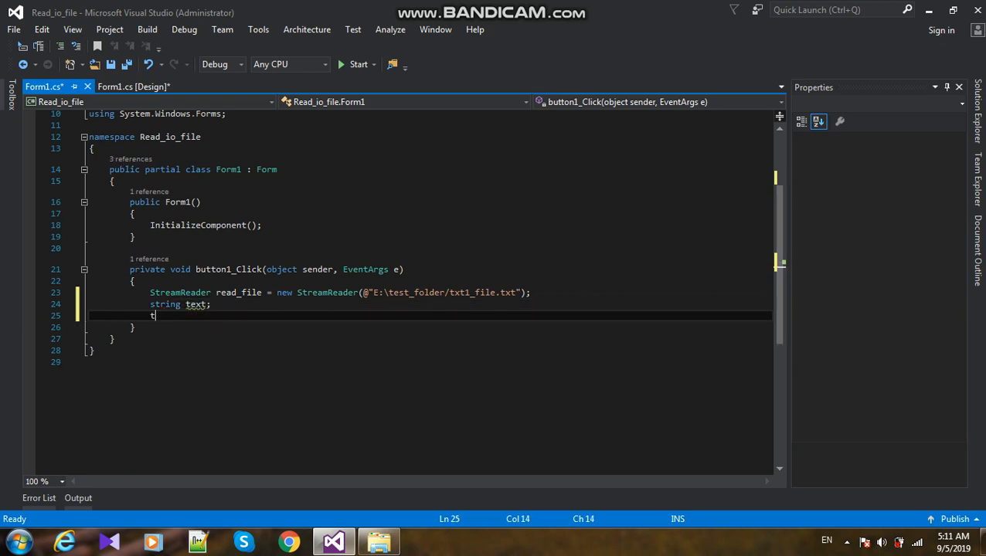
{"action": "type", "text": "ext="}
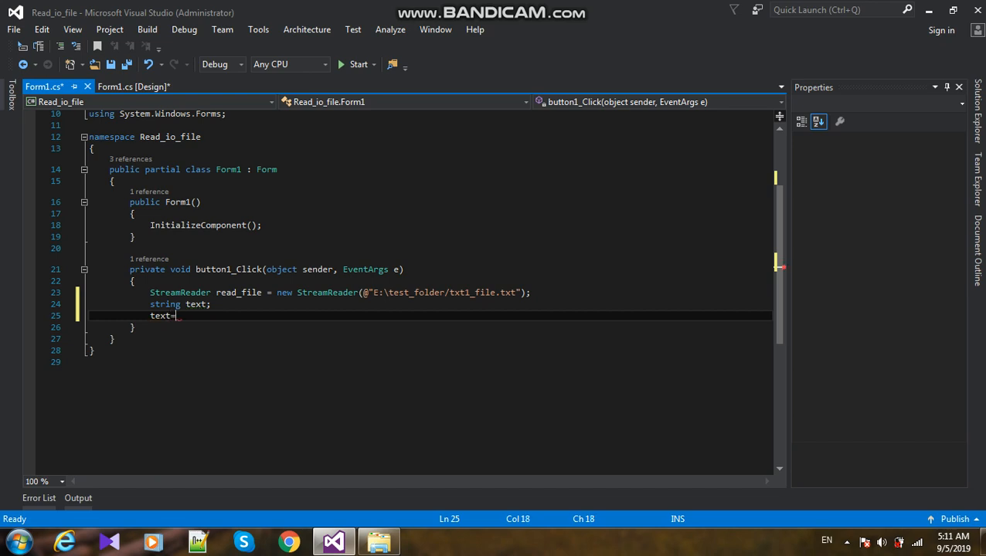
{"action": "type", "text": "r"}
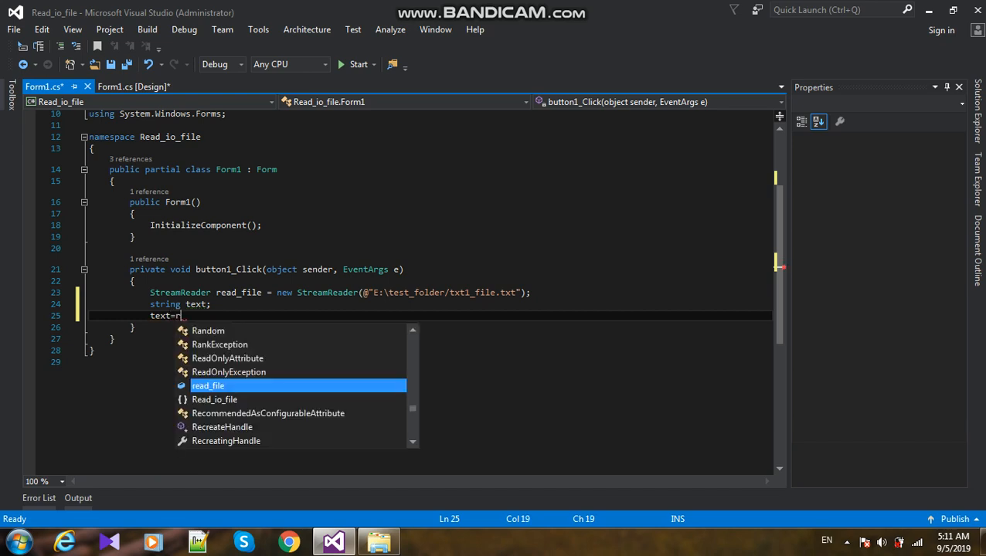
{"action": "type", "text": "read_file.re"}
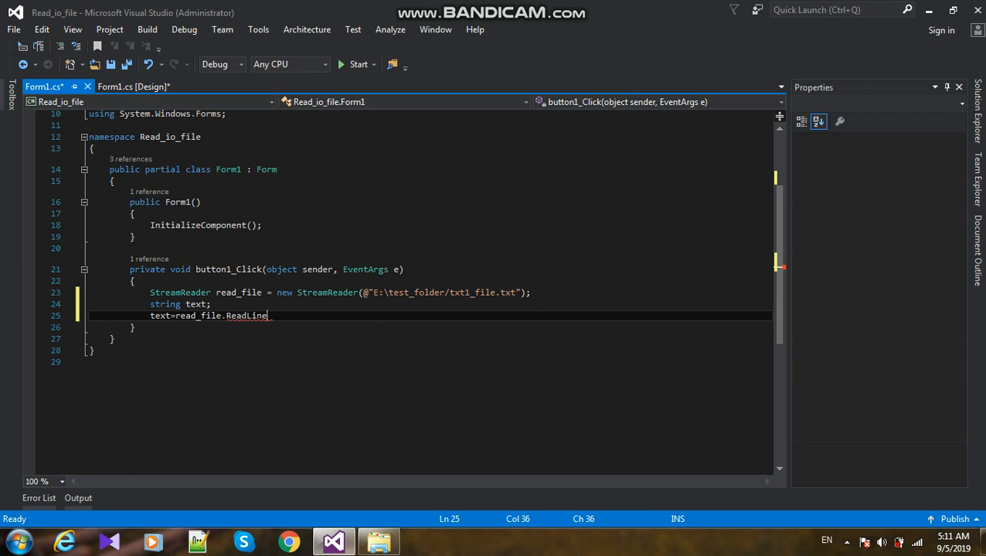
{"action": "type", "text": "()"}
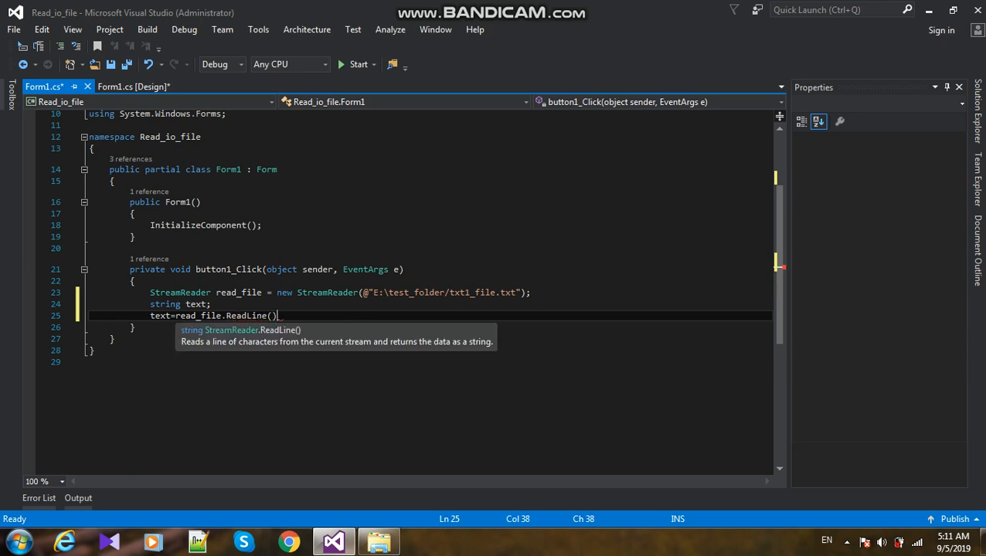
{"action": "key", "text": "enter"}
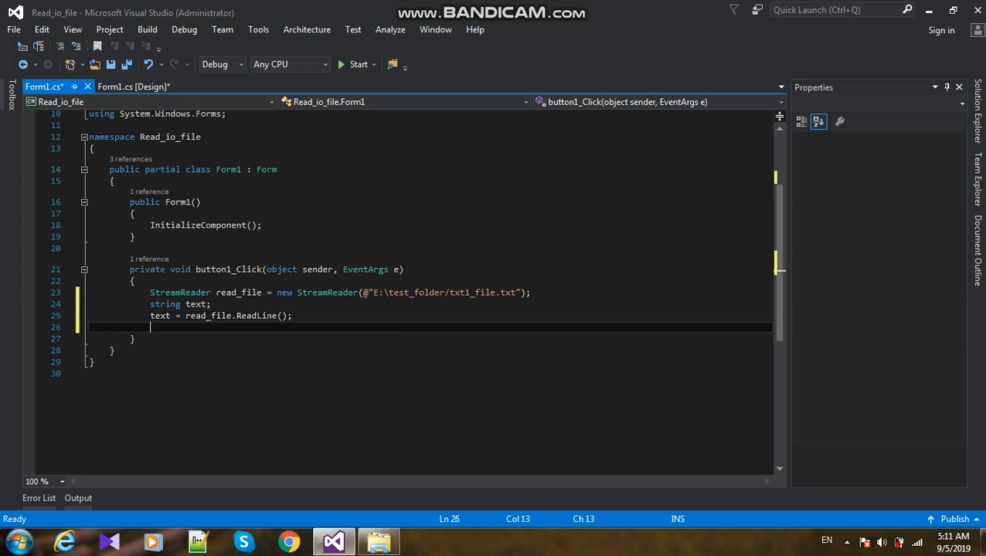
Step: Assign textBox1.Text = text; to show the read line in the text box
{"action": "type", "text": "t"}
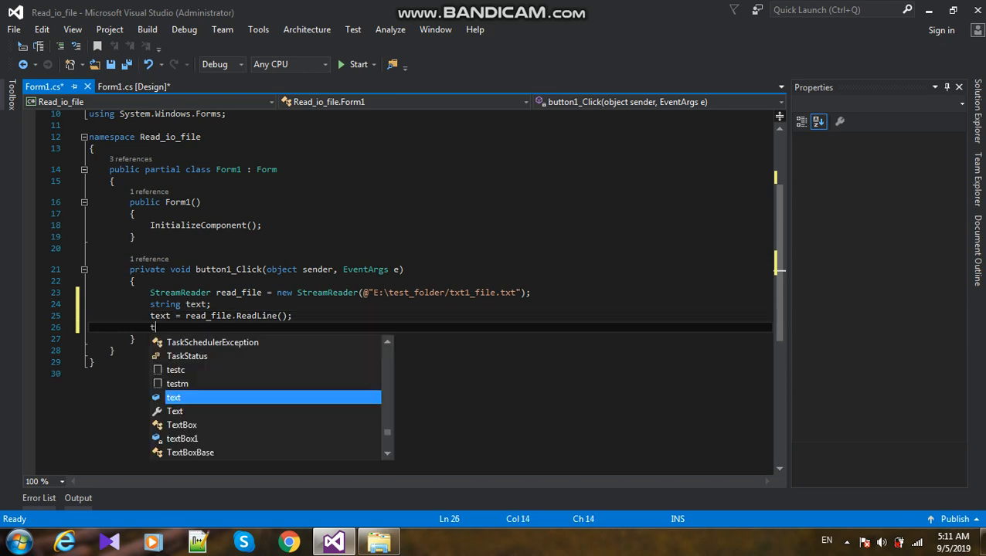
{"action": "type", "text": "extBox1.Text="}
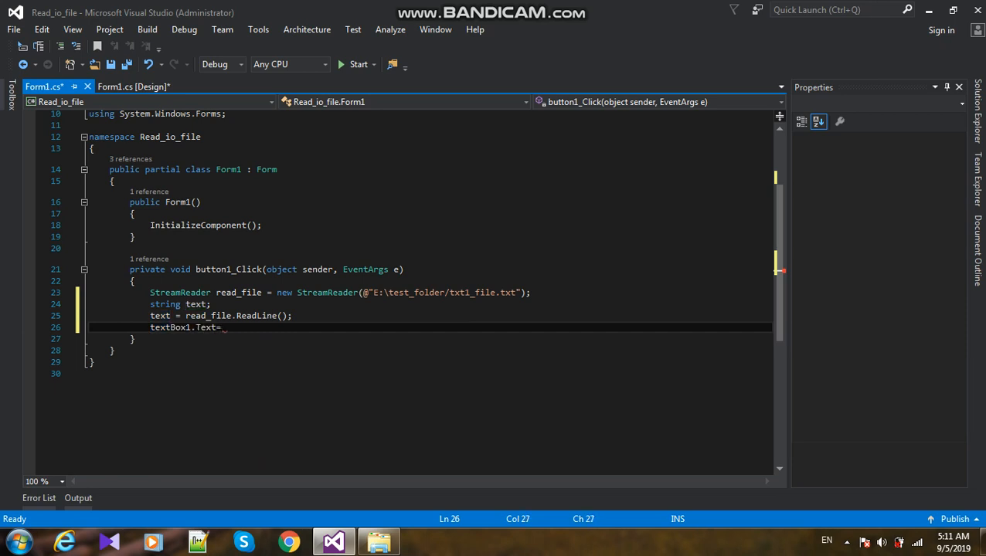
{"action": "type", "text": "text"}
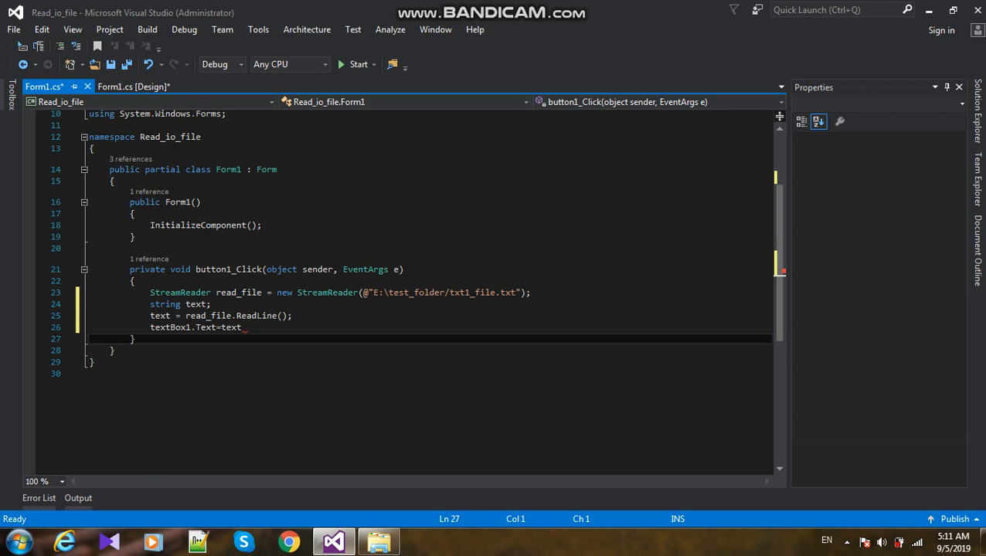
{"action": "type", "text": "= text;"}
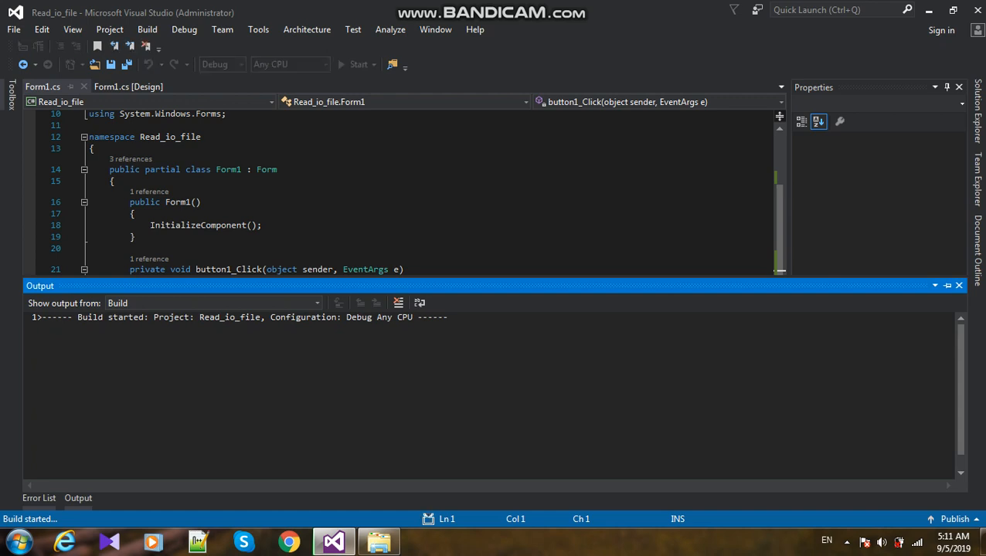
Step: Run the project to show Form1, then bring up the test_folder window
{"action": "left_click", "coordinate": [359, 65]}
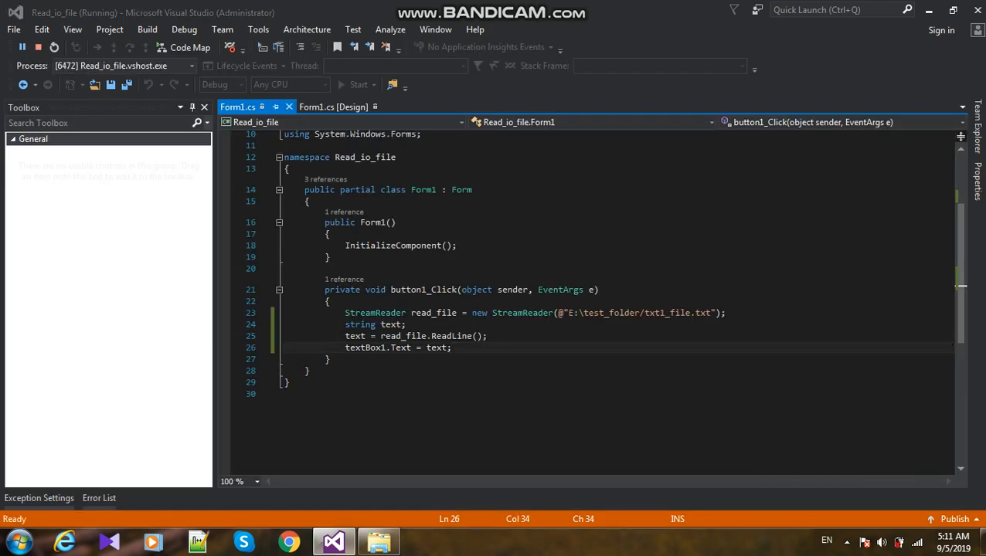
{"action": "left_click", "coordinate": [358, 84]}
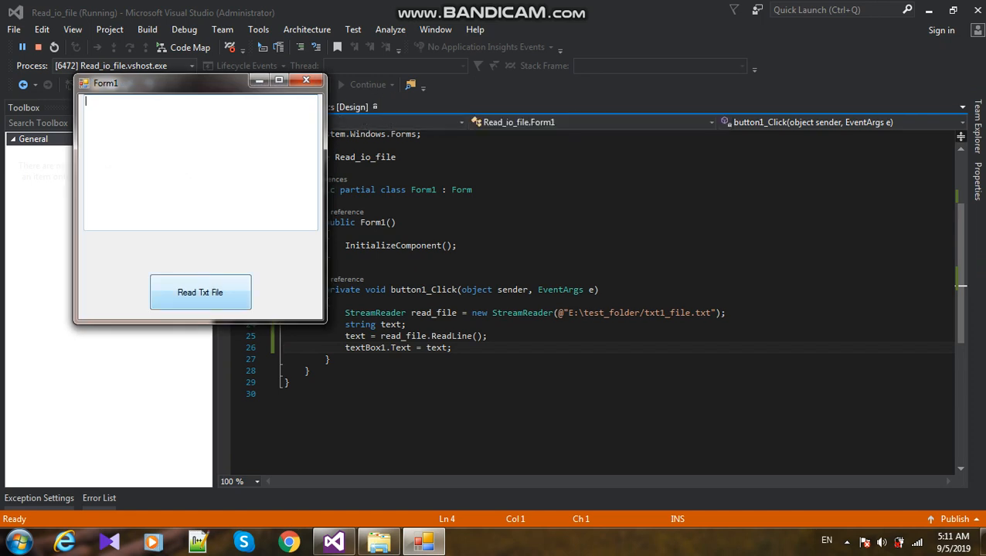
{"action": "left_click", "coordinate": [201, 292]}
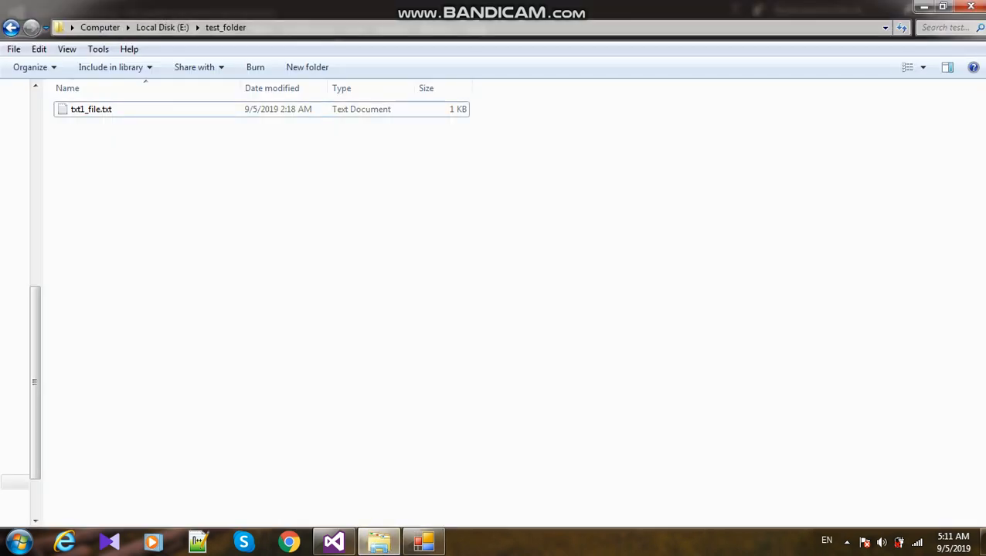
Step: View txt1_file.txt's 'C Sharp Learning youtube Channel' in Notepad, then rerun the form
{"action": "double_click", "coordinate": [91, 108]}
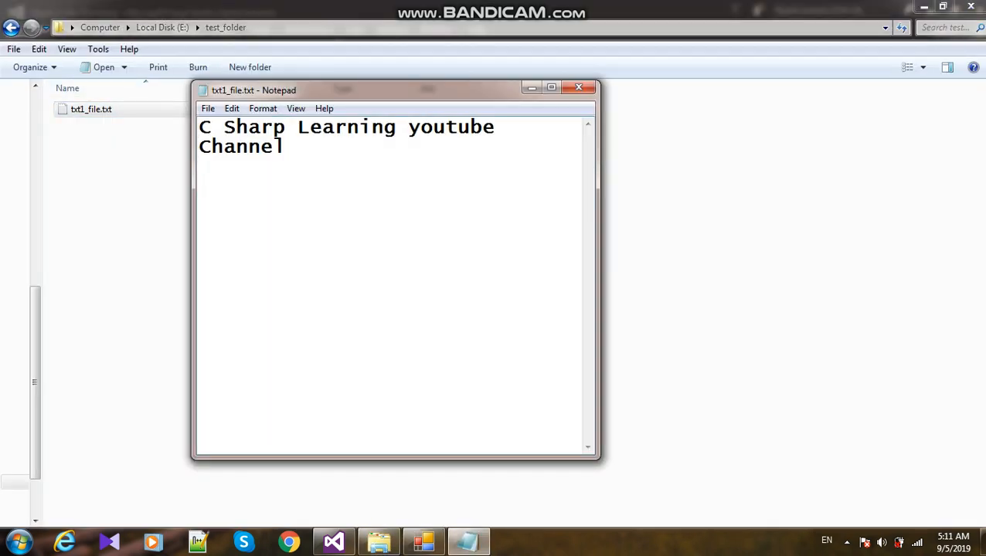
{"action": "left_click_drag", "start_coordinate": [224, 127], "coordinate": [507, 126]}
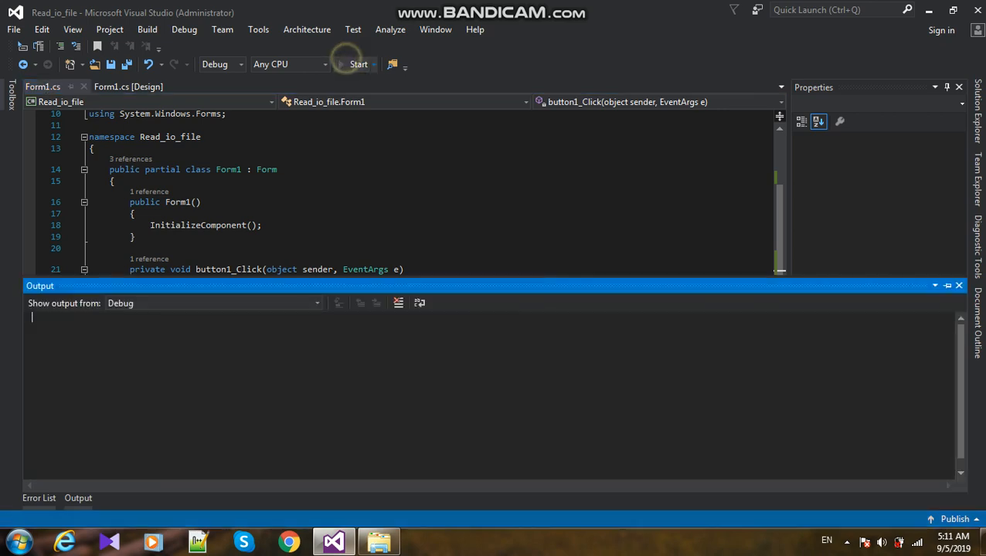
{"action": "left_click", "coordinate": [359, 65]}
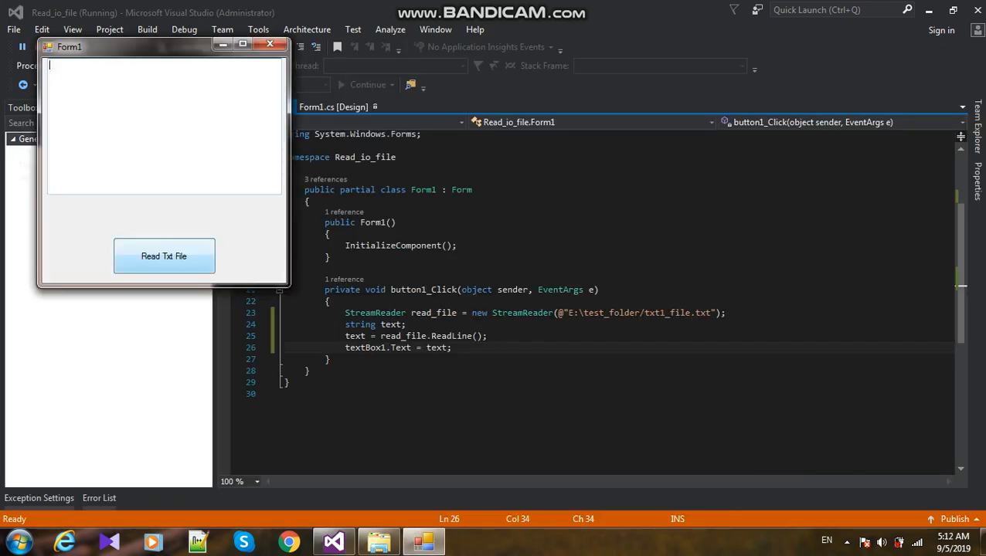